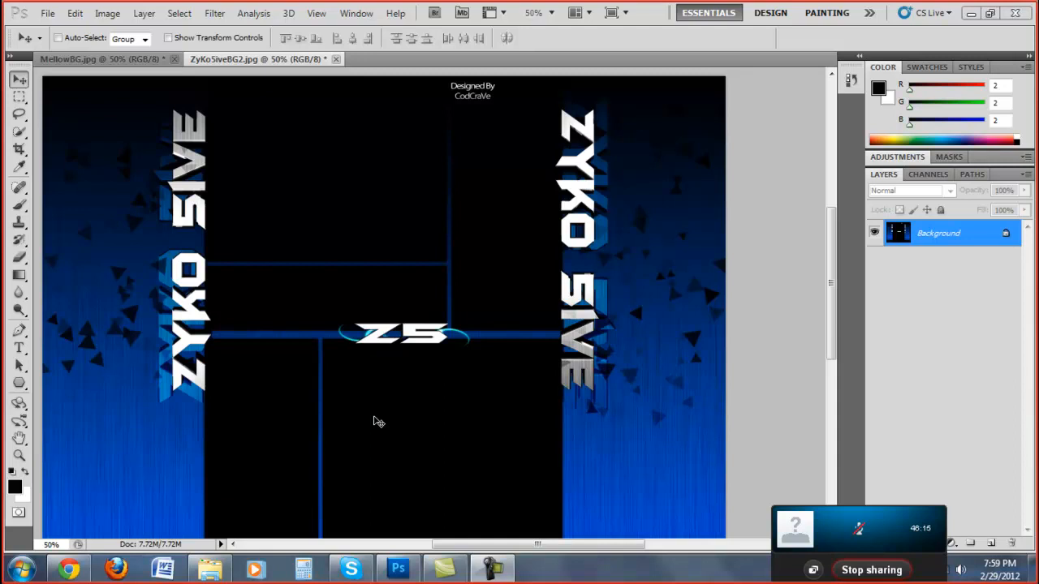
mouse_move(110, 170)
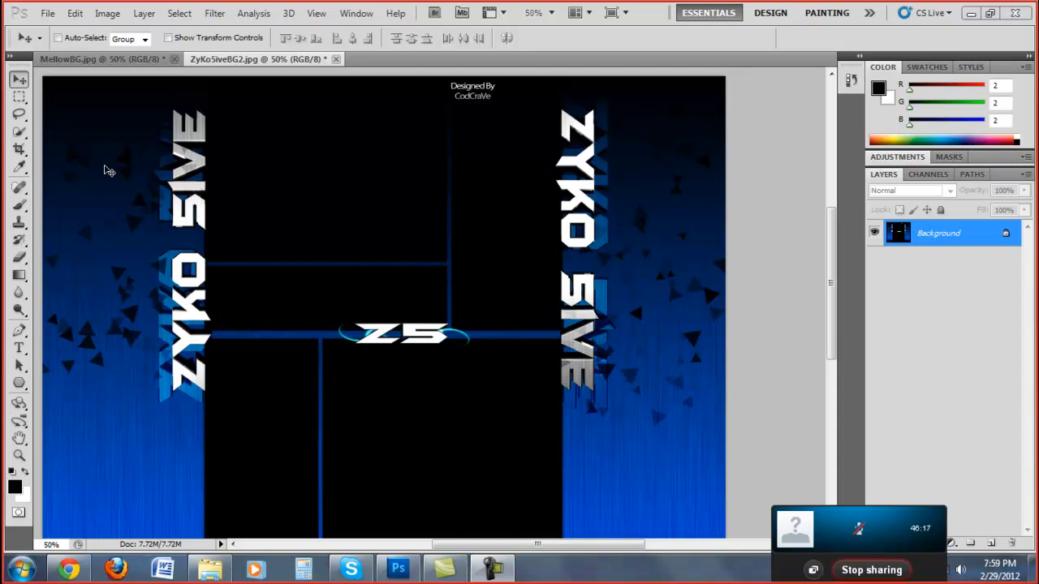
mouse_move(142, 382)
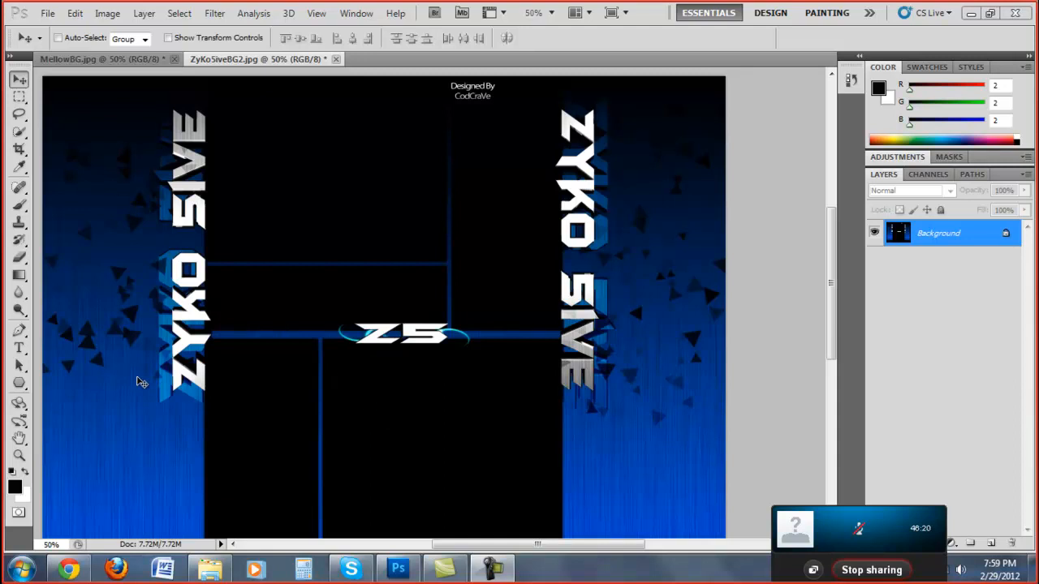
mouse_move(52, 31)
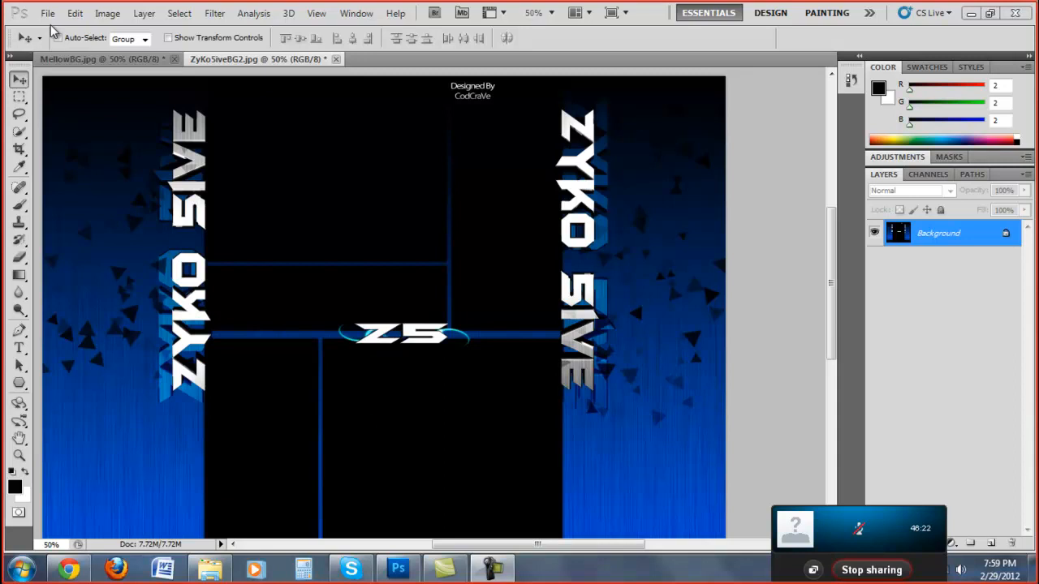
Step: Create a new document with Width 500 and Height 500 pixels on a transparent background
left_click(47, 13)
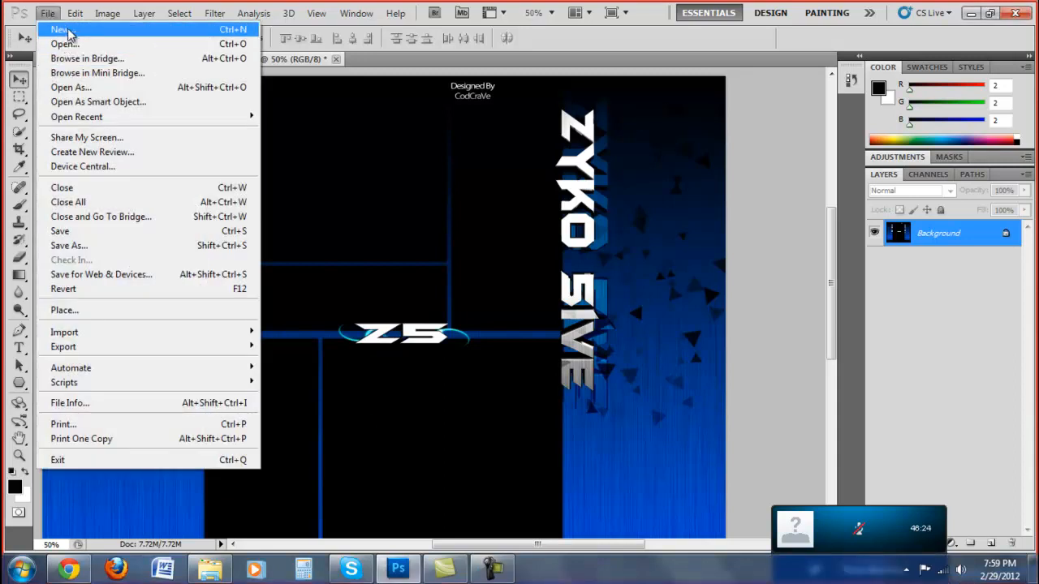
left_click(60, 29)
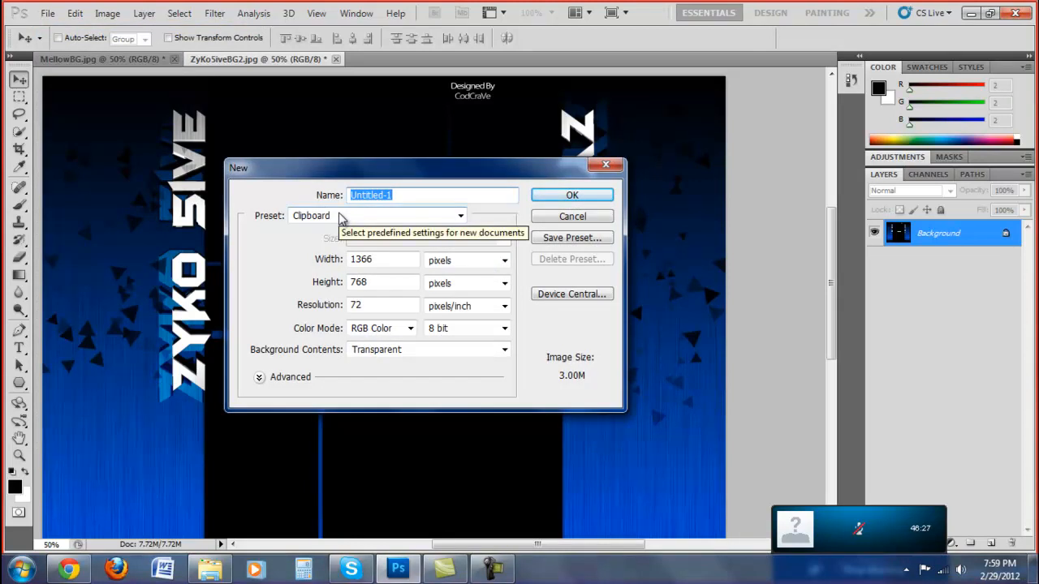
left_click(381, 259)
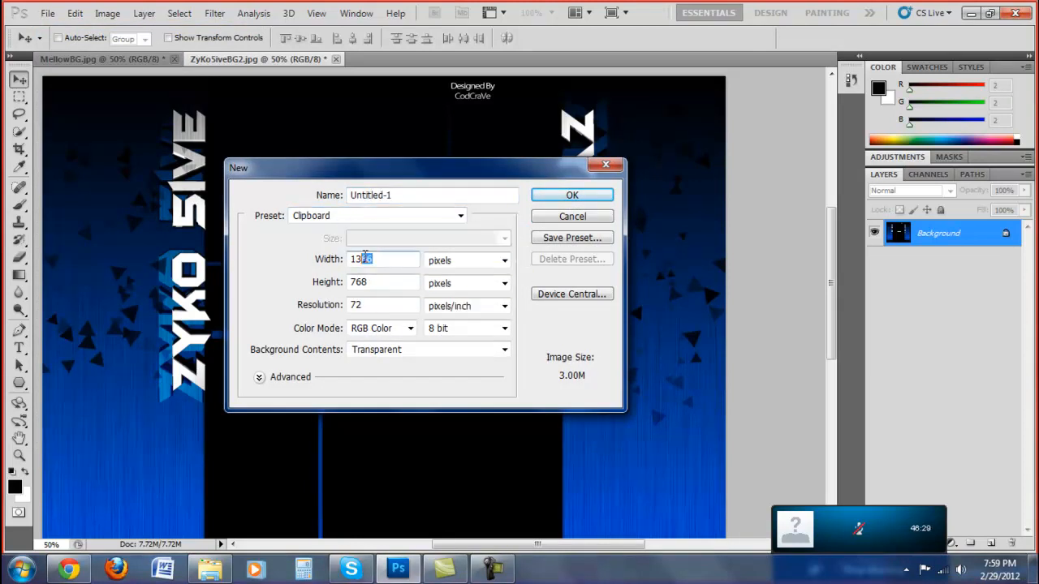
triple_click(383, 259)
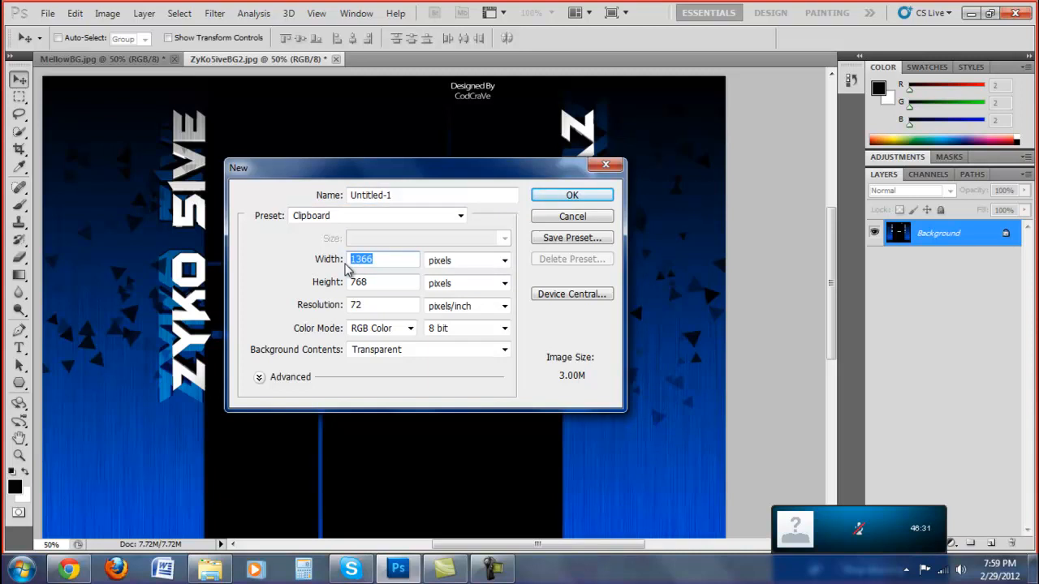
type("500")
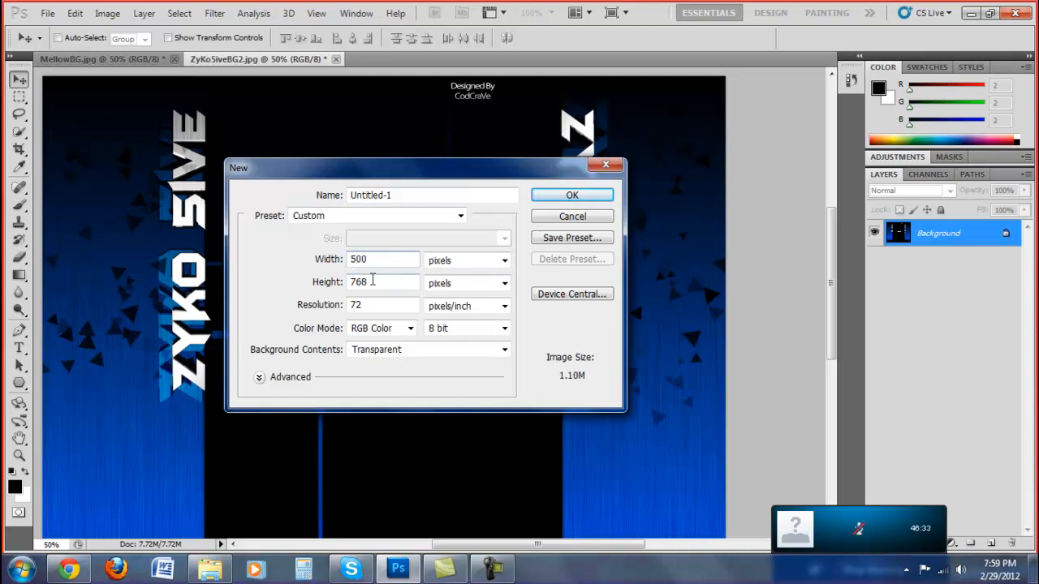
triple_click(383, 282)
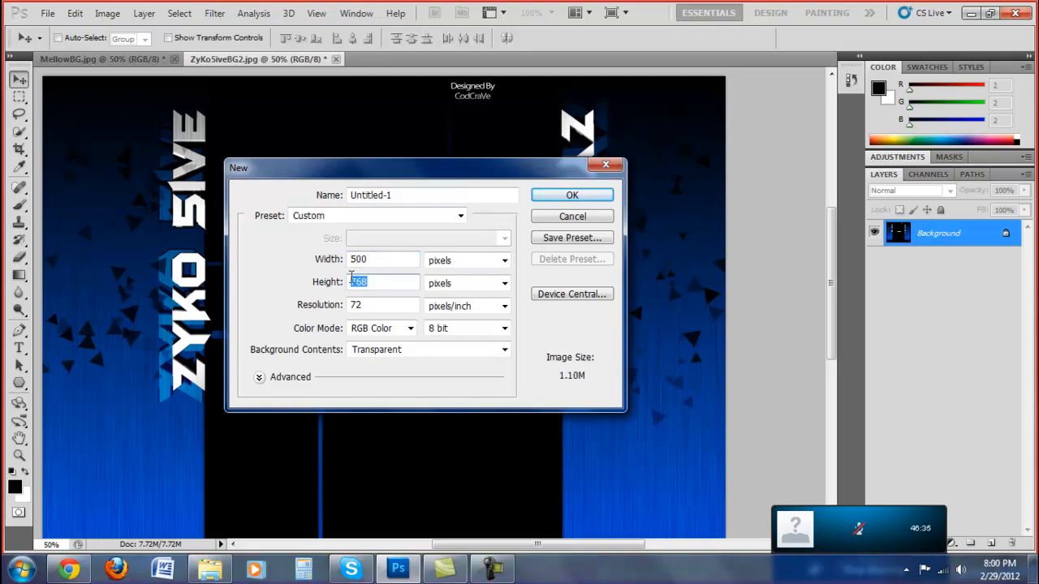
type("500")
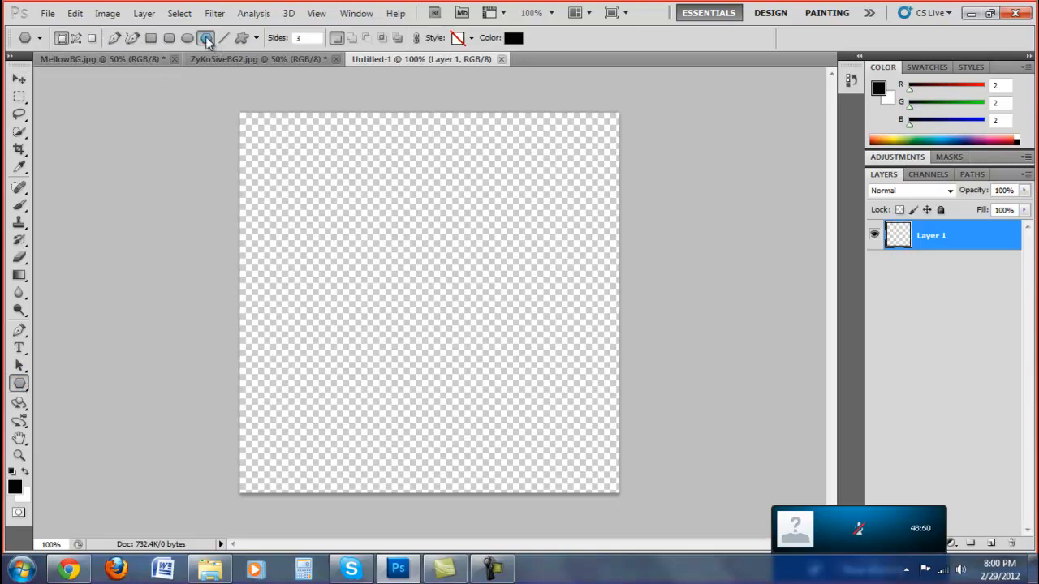
mouse_move(204, 39)
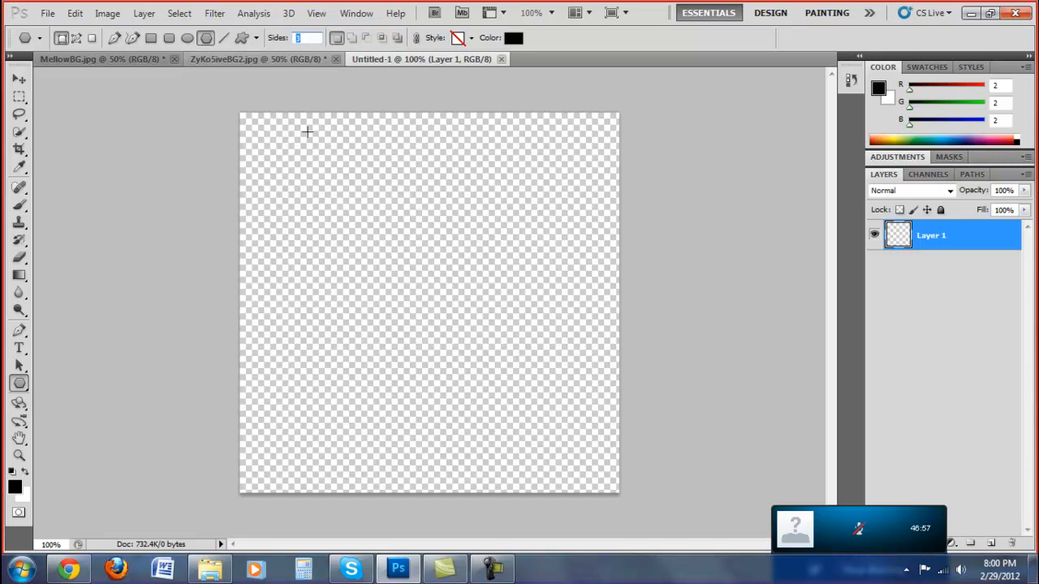
mouse_move(311, 55)
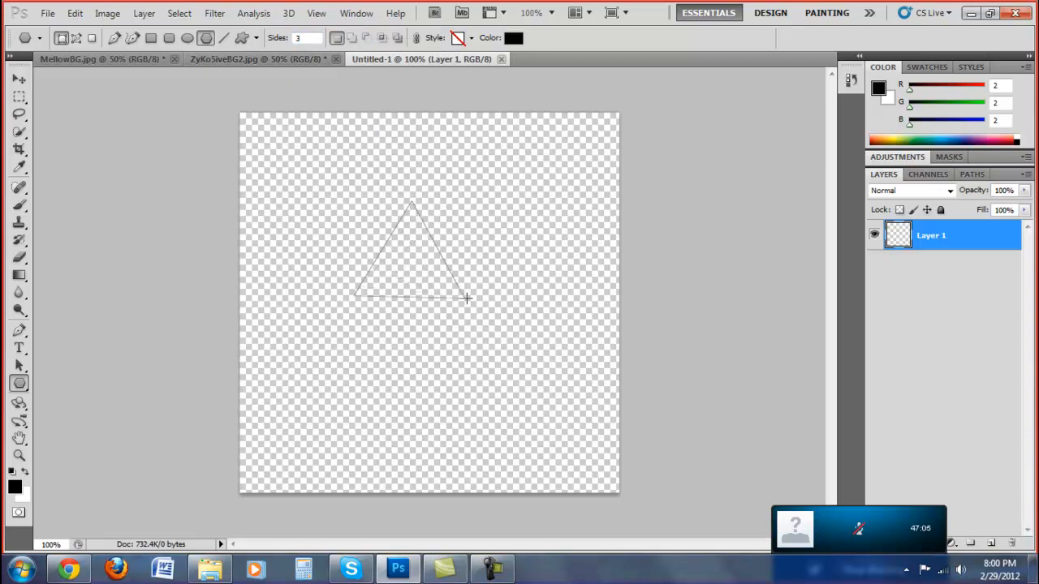
Step: Drag out a black 3-sided polygon on the canvas and nudge it slightly lower right
left_click_drag(398, 186, 487, 296)
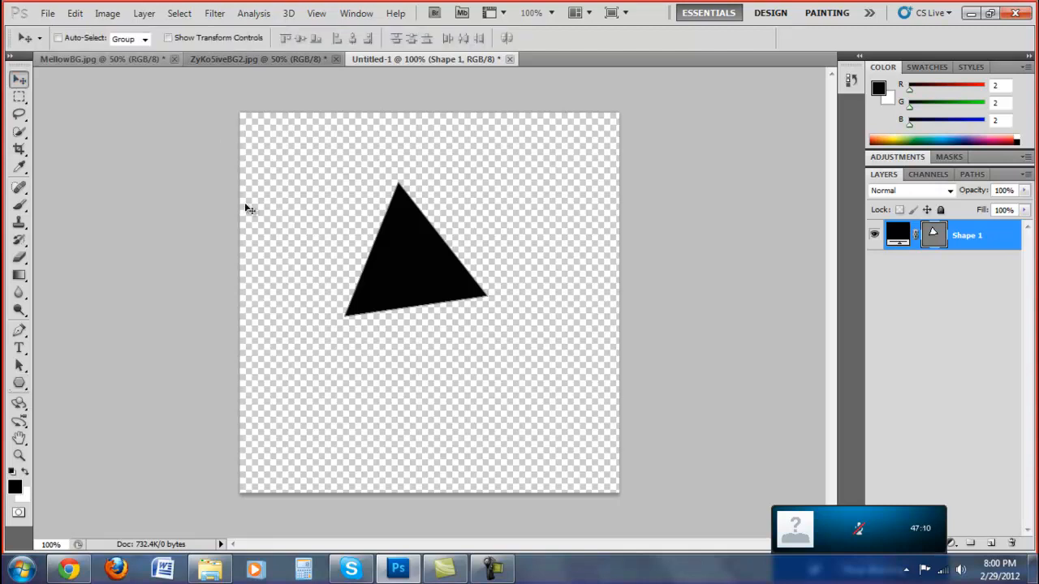
left_click_drag(414, 252, 430, 279)
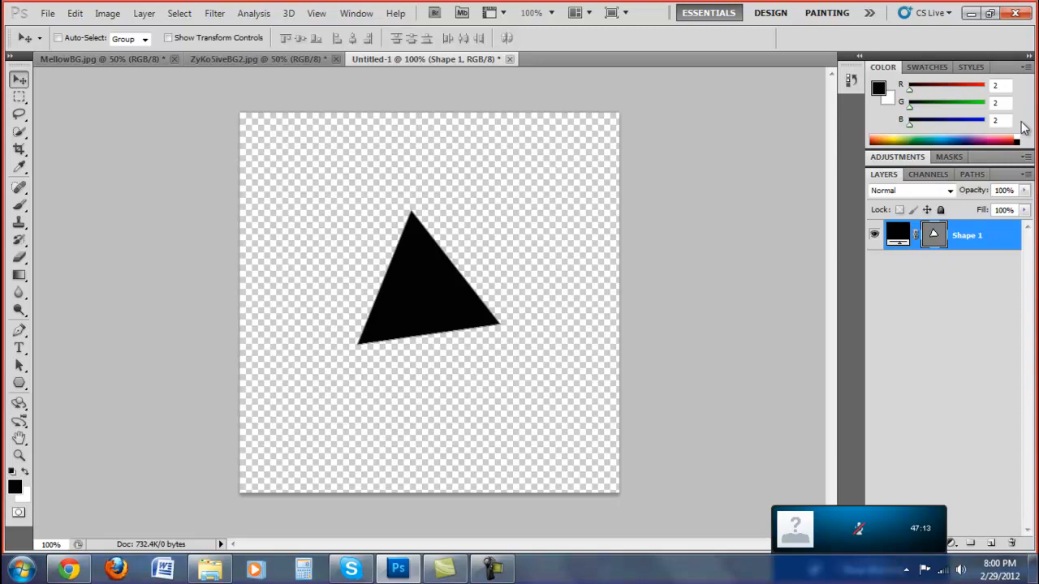
Step: Rasterize the Shape 1 layer into pixels and move the triangle back to the canvas centre
right_click(967, 235)
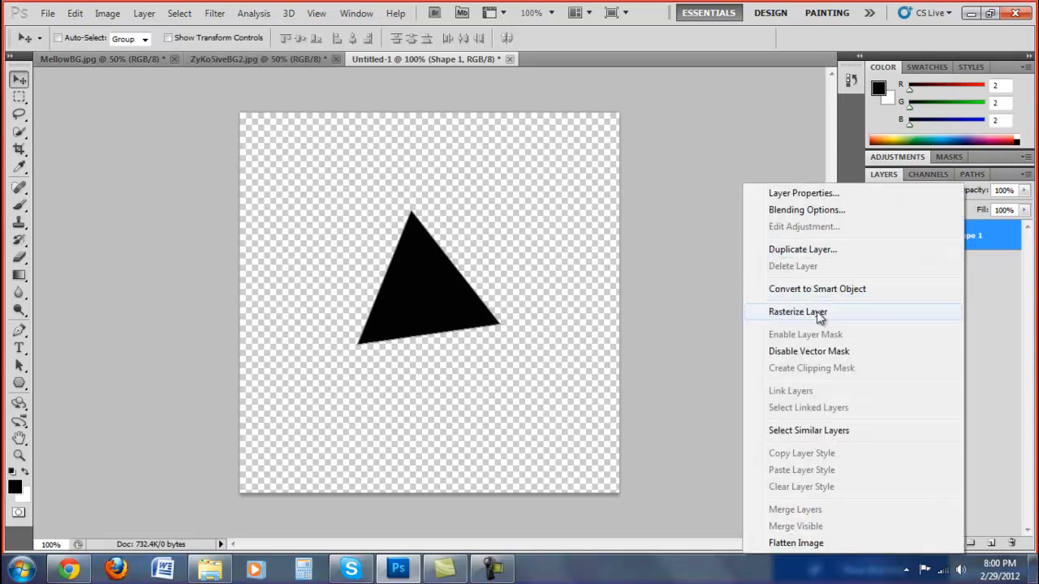
left_click(798, 312)
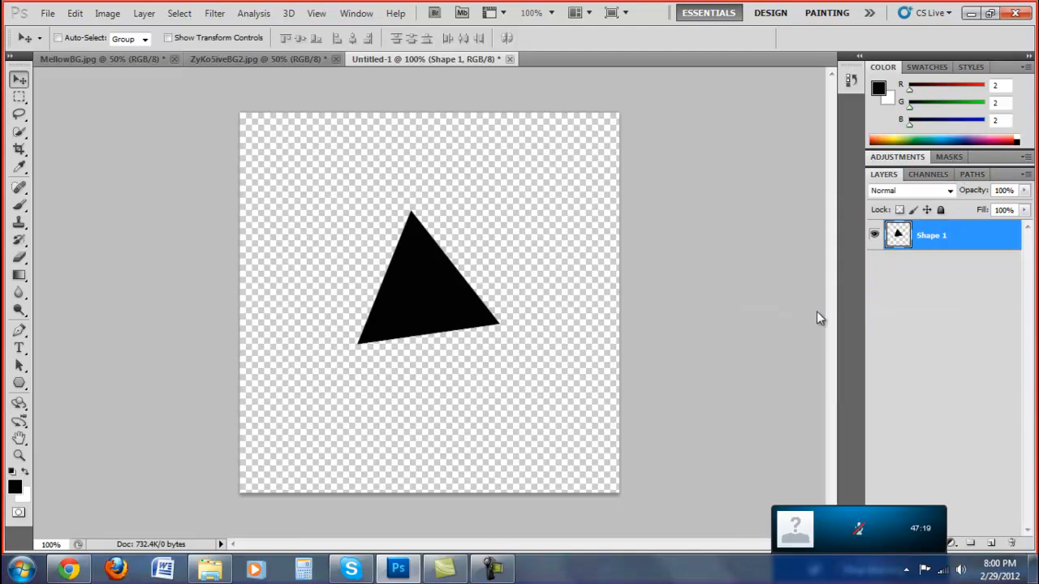
mouse_move(867, 282)
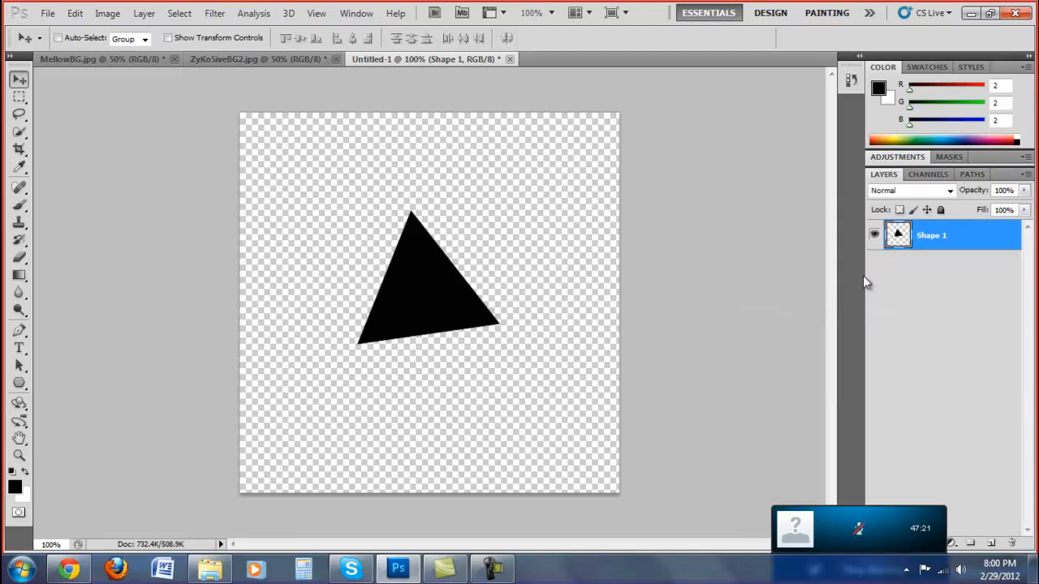
mouse_move(831, 289)
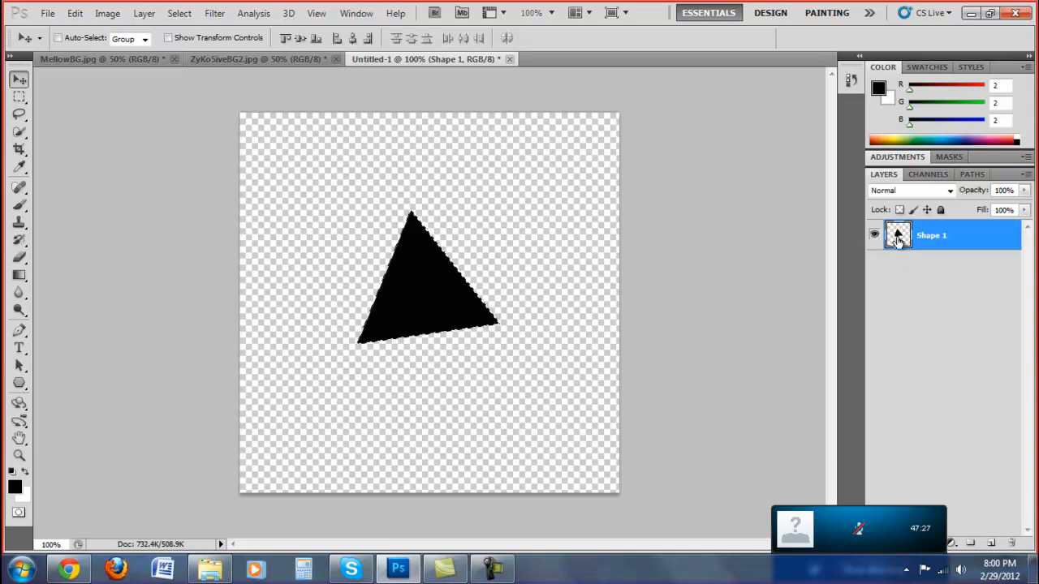
mouse_move(897, 235)
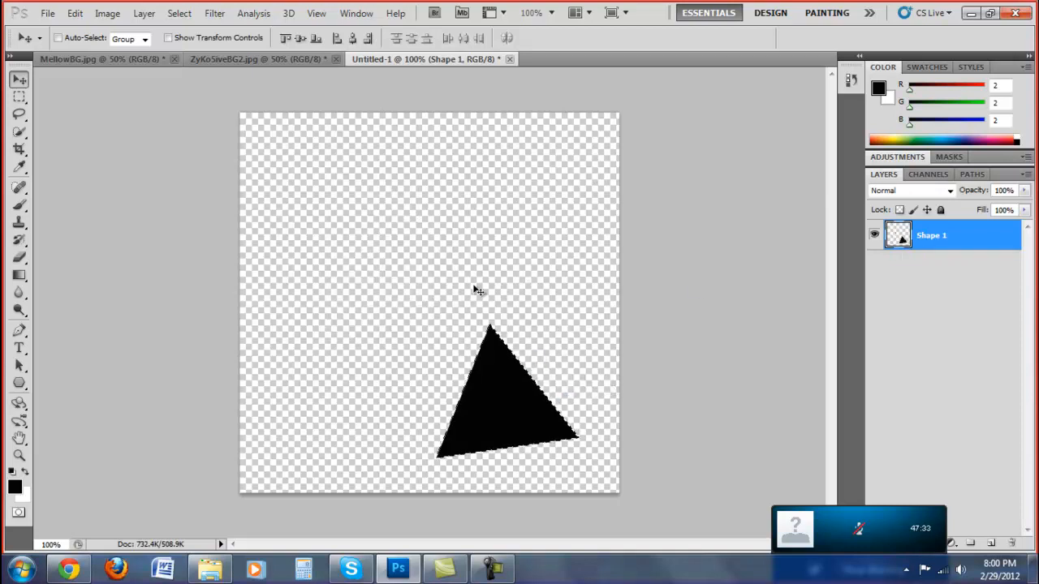
left_click_drag(507, 390, 458, 305)
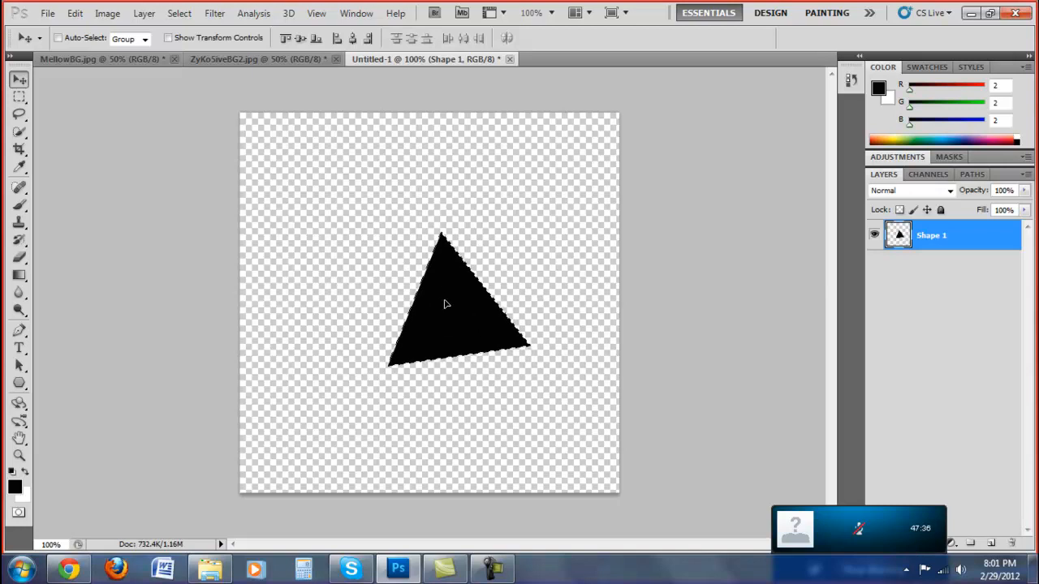
left_click(74, 12)
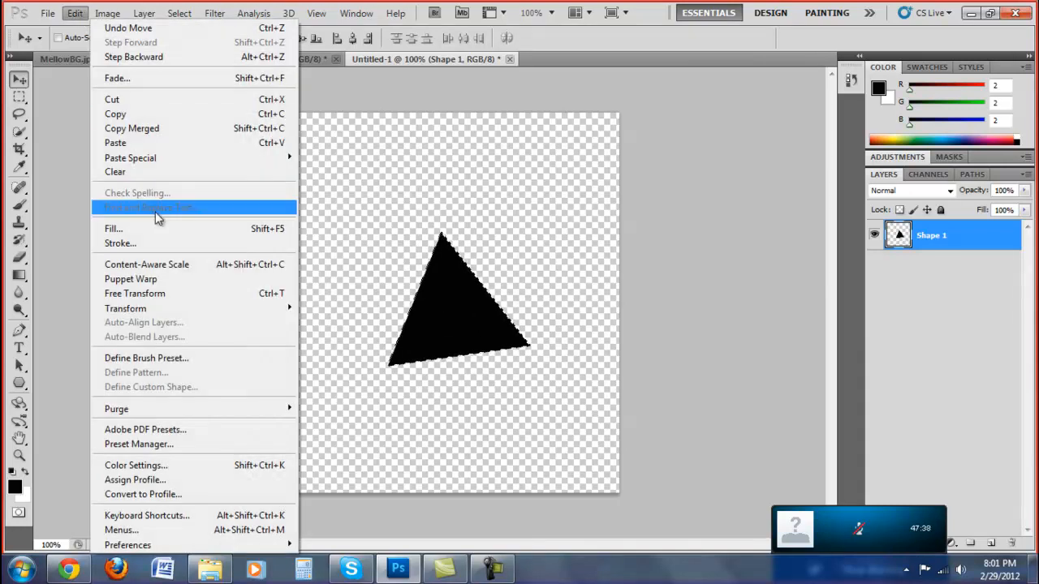
mouse_move(162, 358)
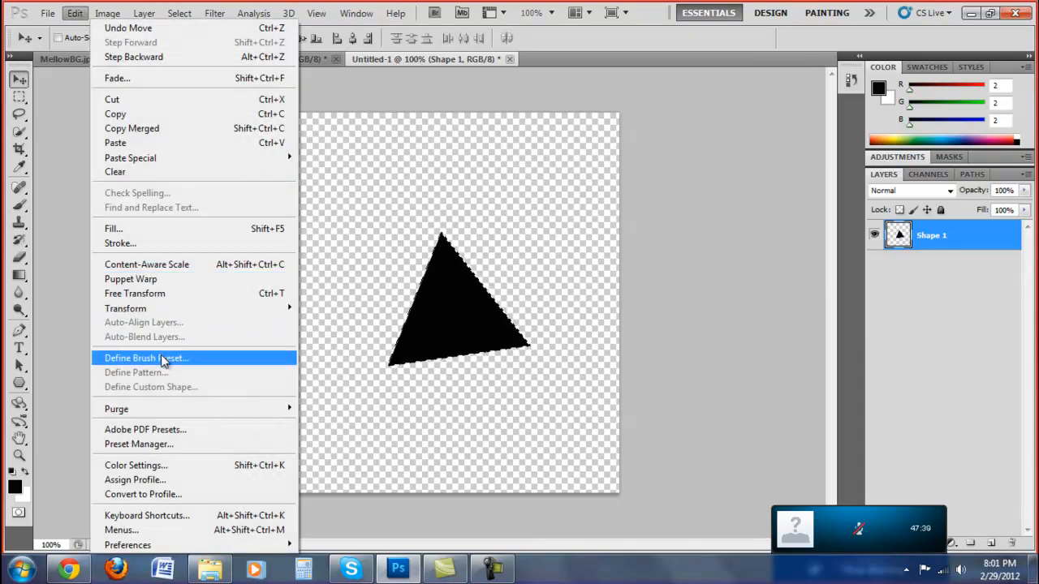
Step: Define a brush preset from the triangle and name it 'tut'
left_click(146, 359)
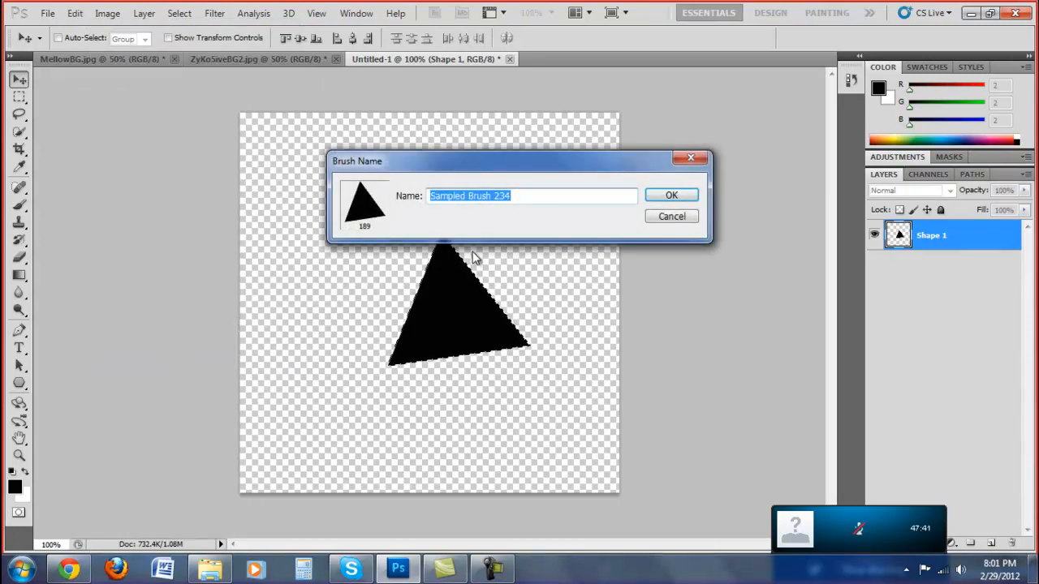
type("tu")
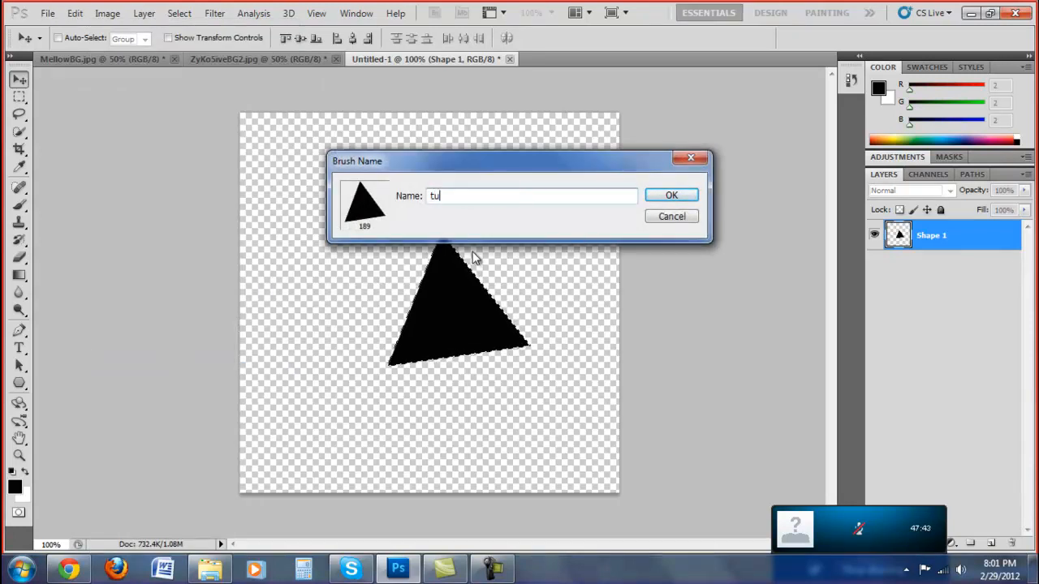
type("t")
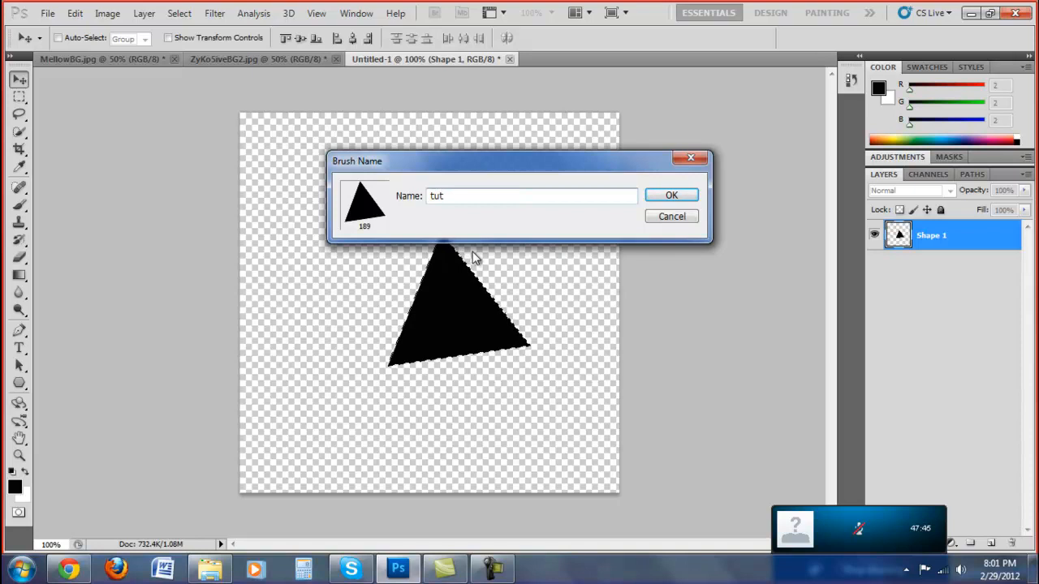
left_click(672, 194)
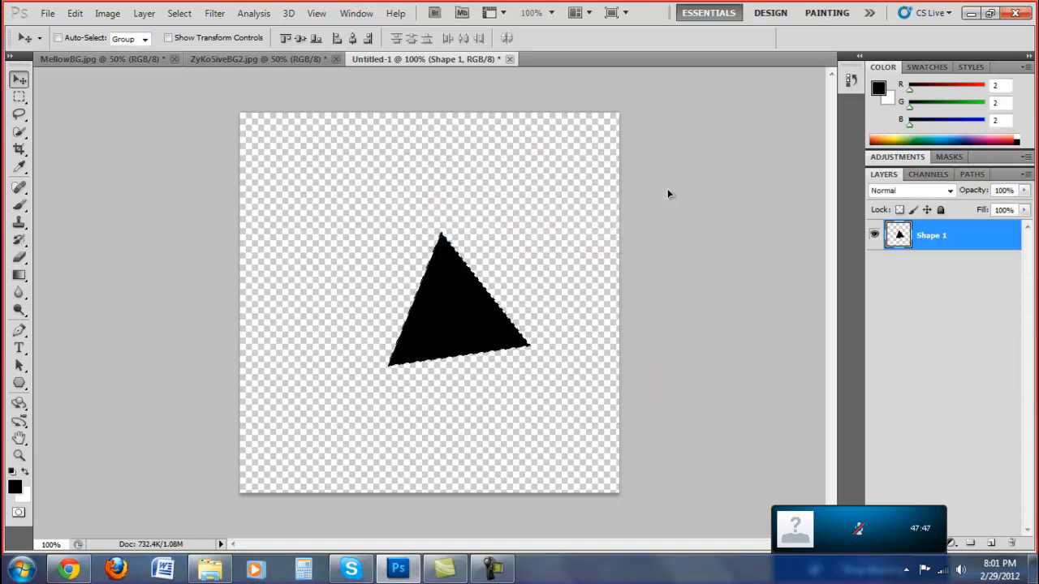
mouse_move(452, 191)
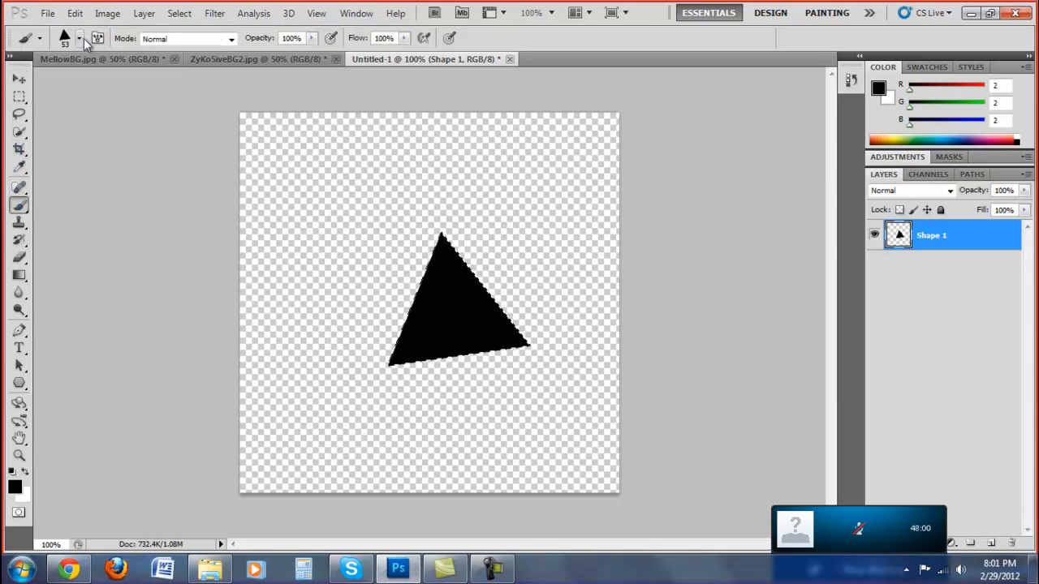
Step: Pick the triangle brush from the Brush Preset picker and bring up the Brush panel
left_click(78, 39)
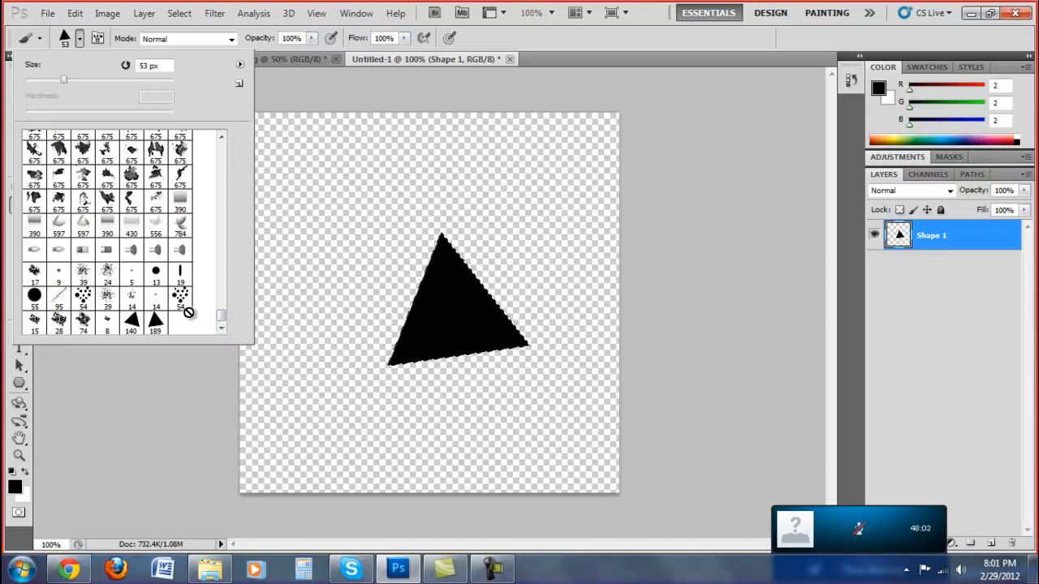
left_click(156, 318)
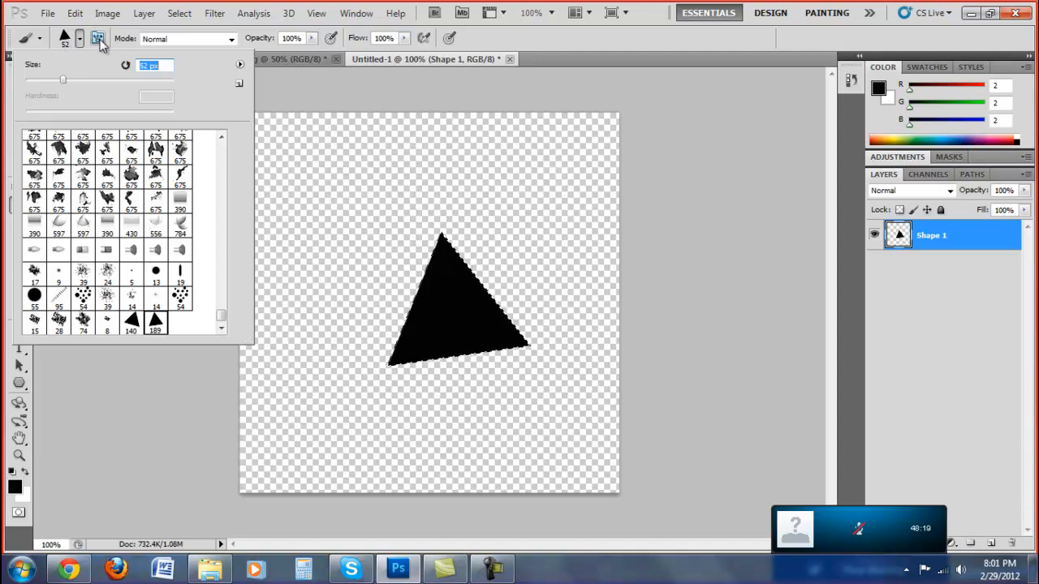
left_click(98, 39)
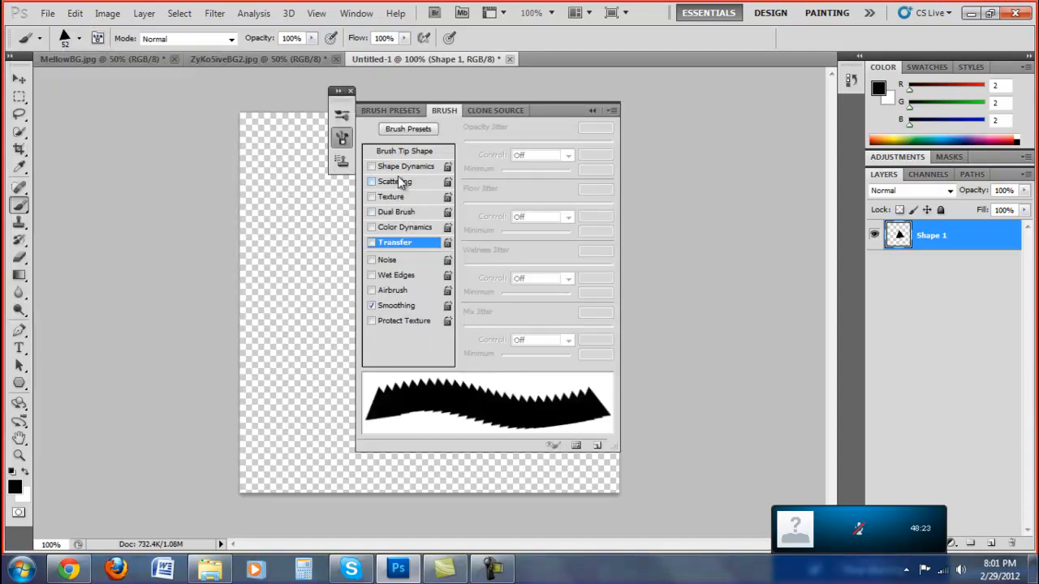
Step: Enable Shape Dynamics for the triangle brush with size and angle jitter
left_click(406, 165)
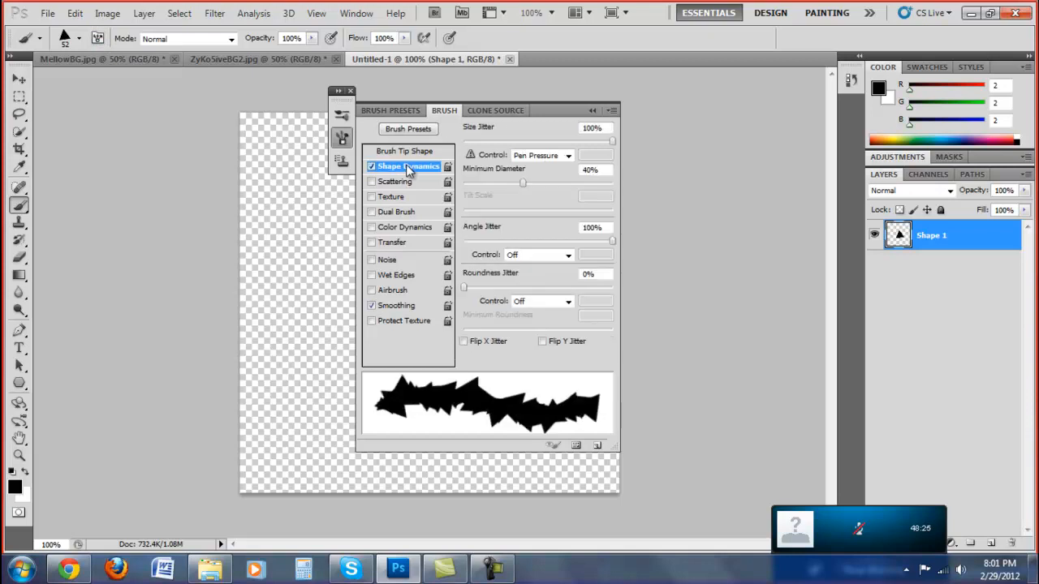
mouse_move(534, 224)
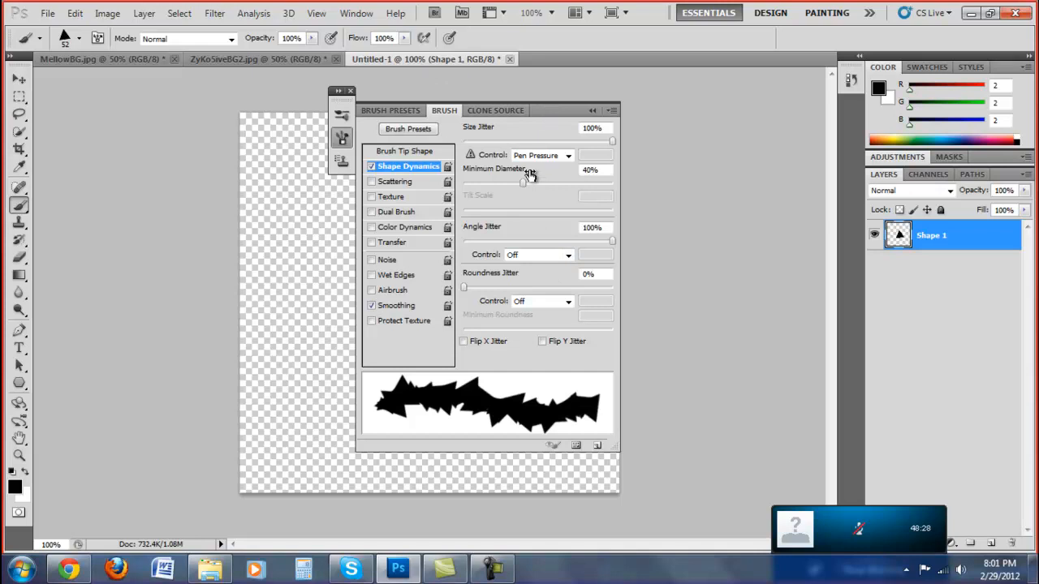
mouse_move(519, 143)
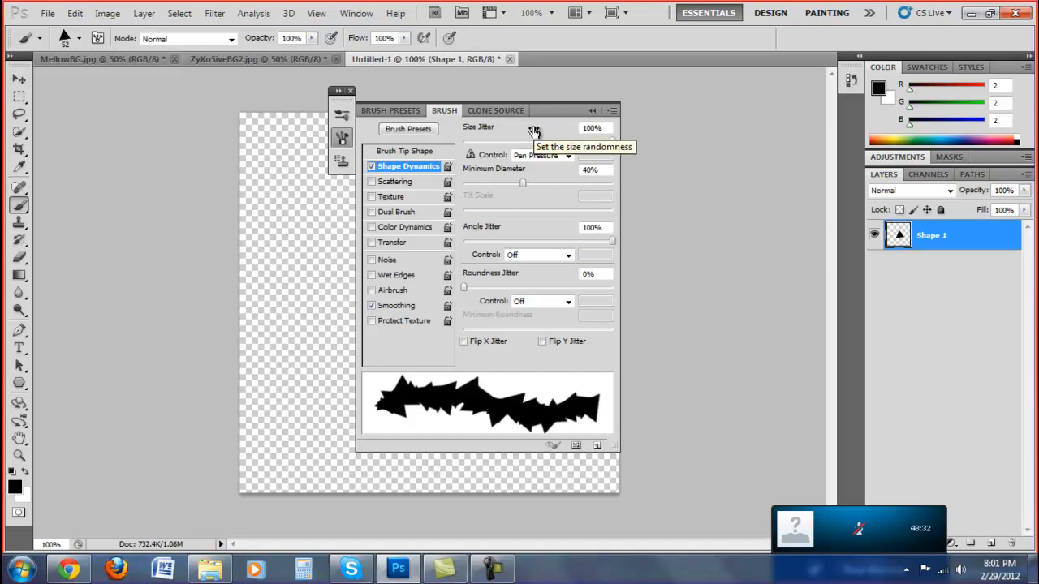
mouse_move(525, 182)
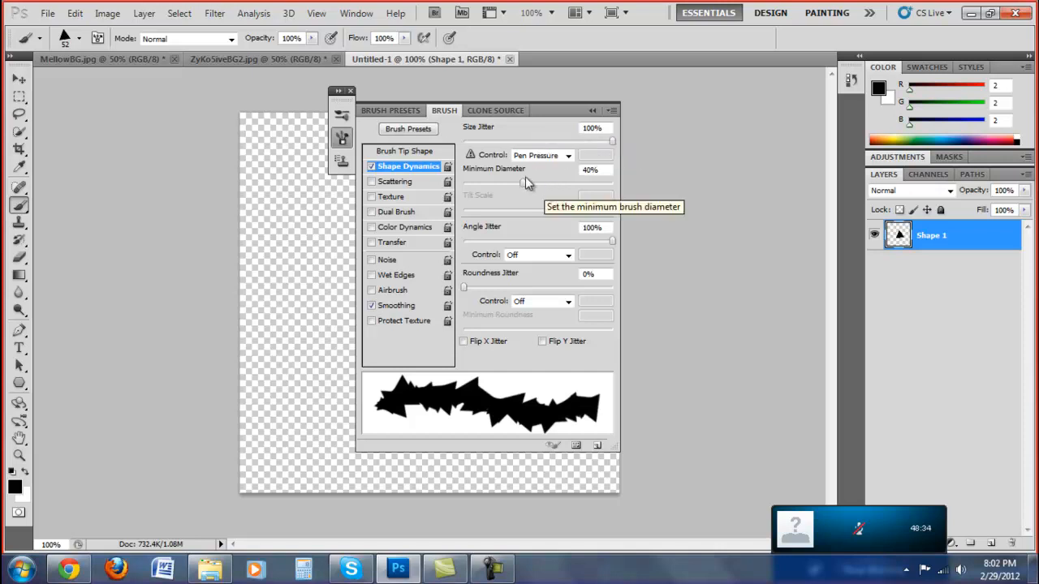
mouse_move(487, 195)
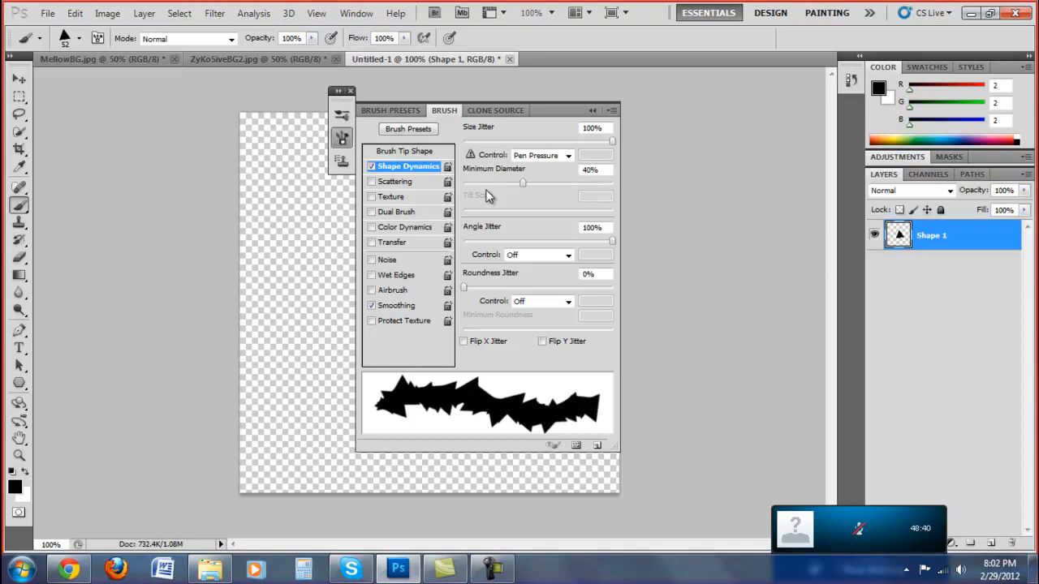
mouse_move(500, 261)
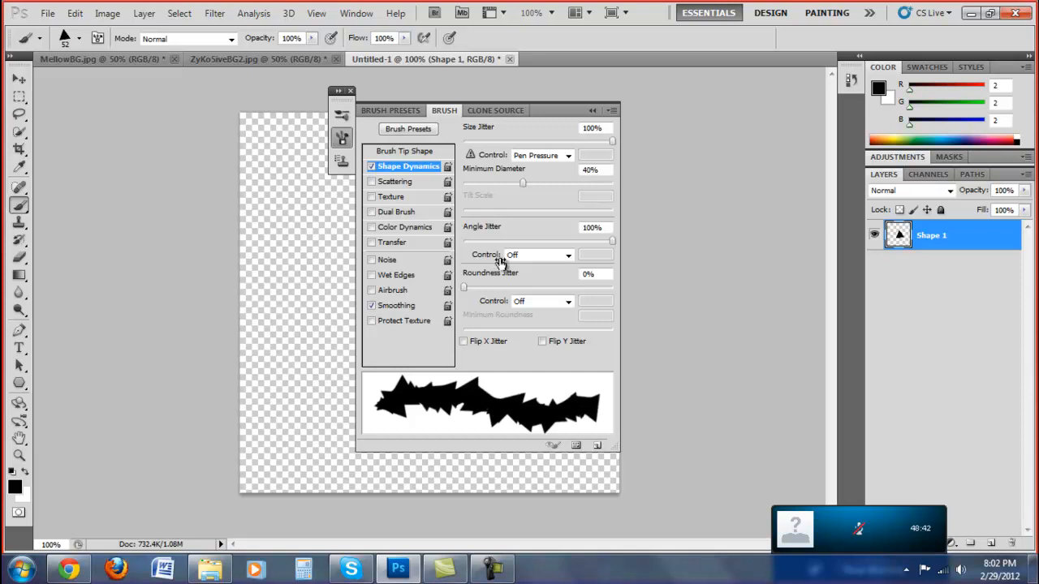
mouse_move(511, 348)
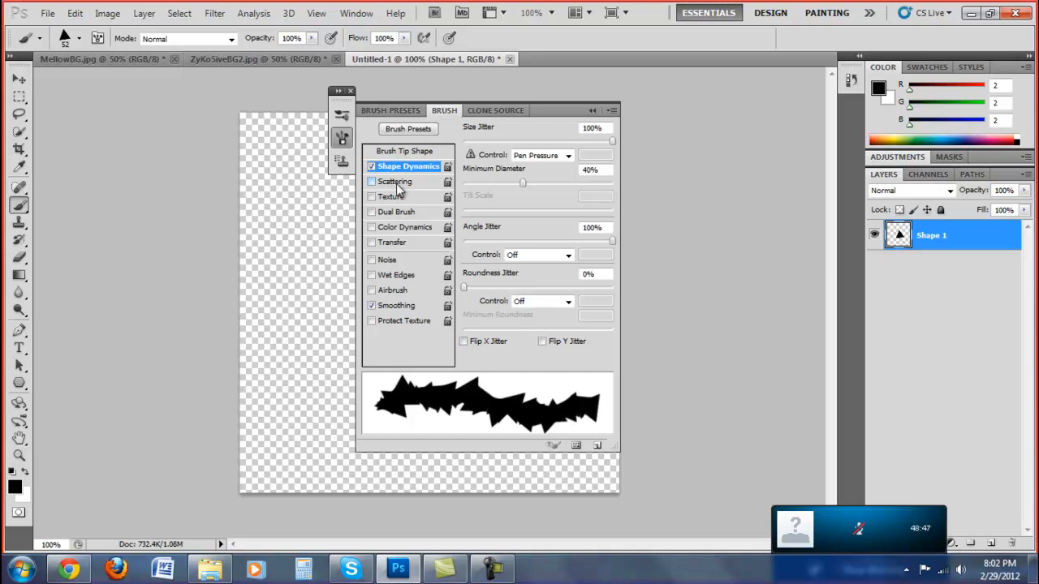
Step: Enable Scattering, keeping Scatter at 1000% and setting Count to 3 triangles per dab
left_click(396, 182)
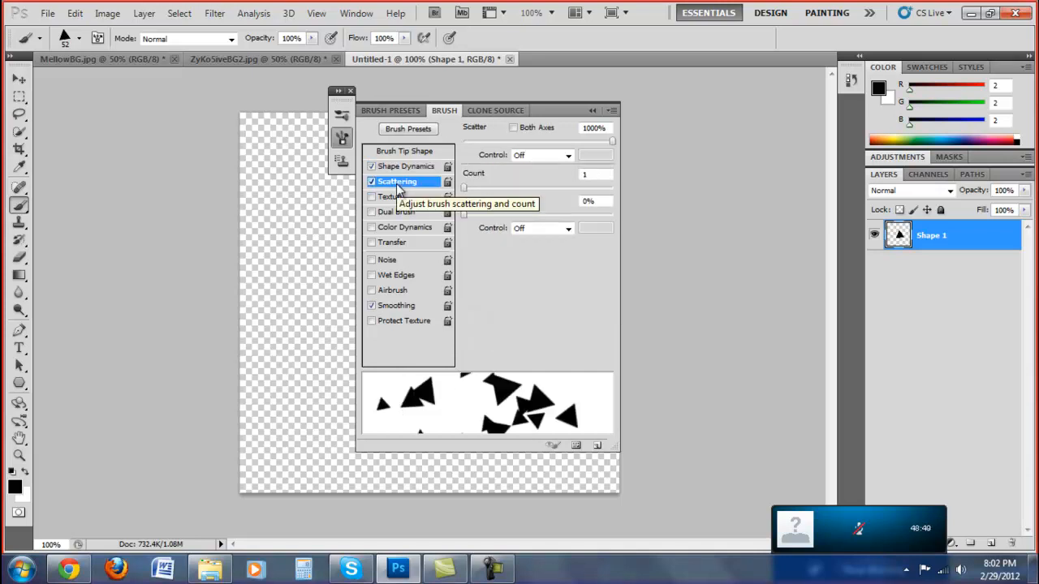
mouse_move(487, 133)
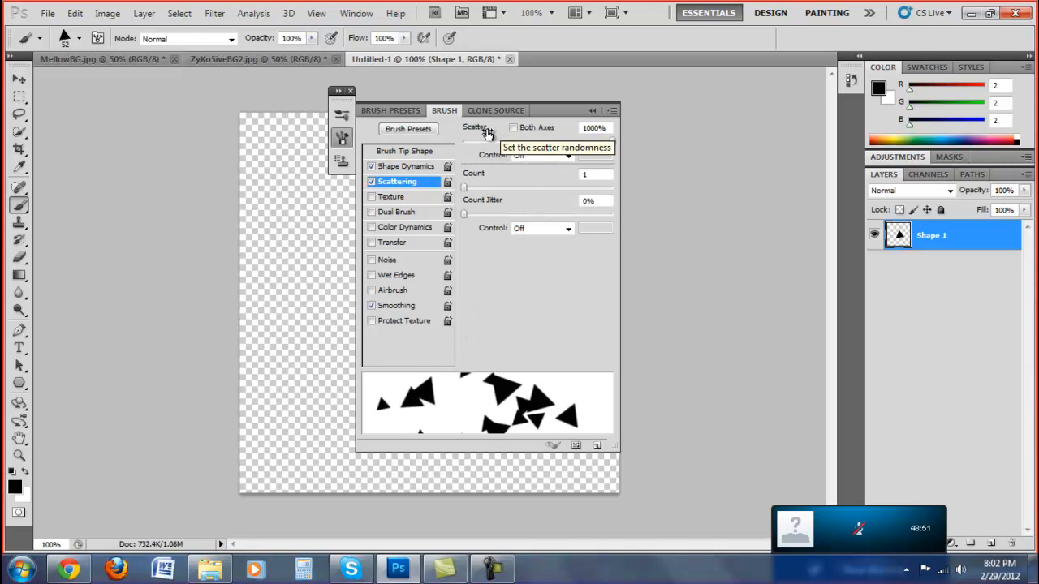
mouse_move(462, 144)
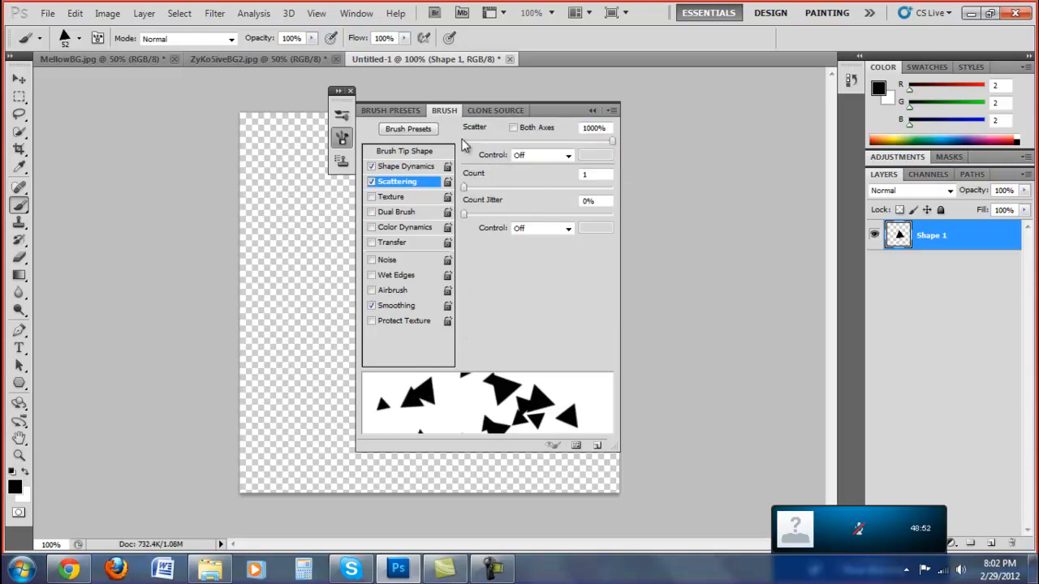
mouse_move(464, 144)
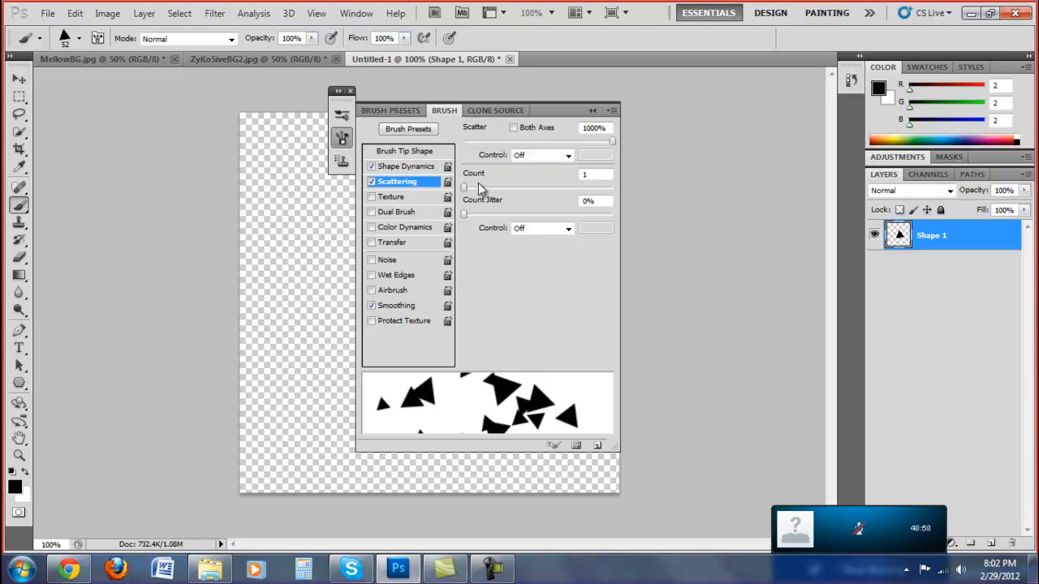
left_click_drag(464, 187, 499, 187)
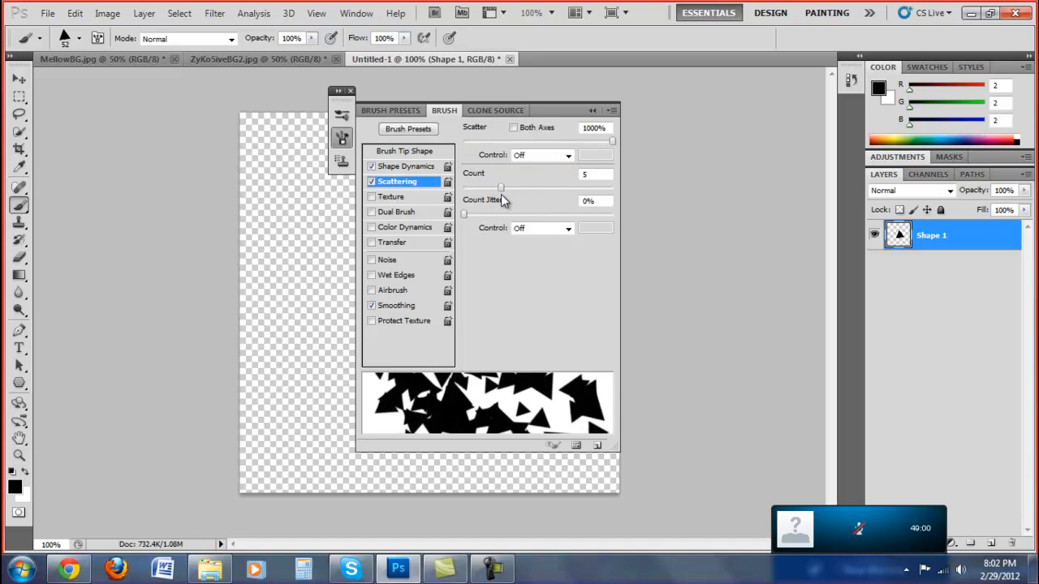
left_click_drag(500, 188, 463, 188)
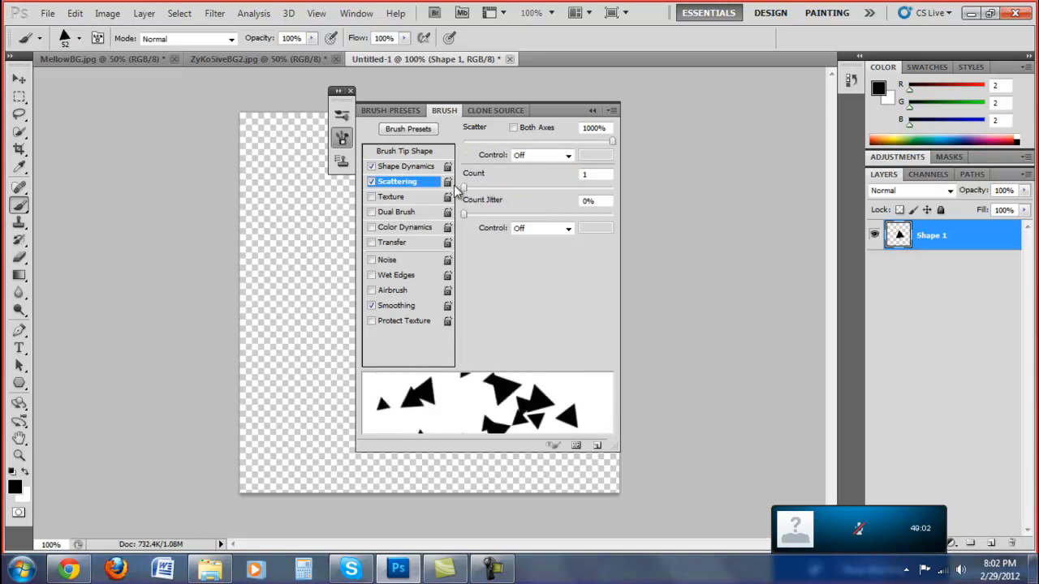
mouse_move(448, 181)
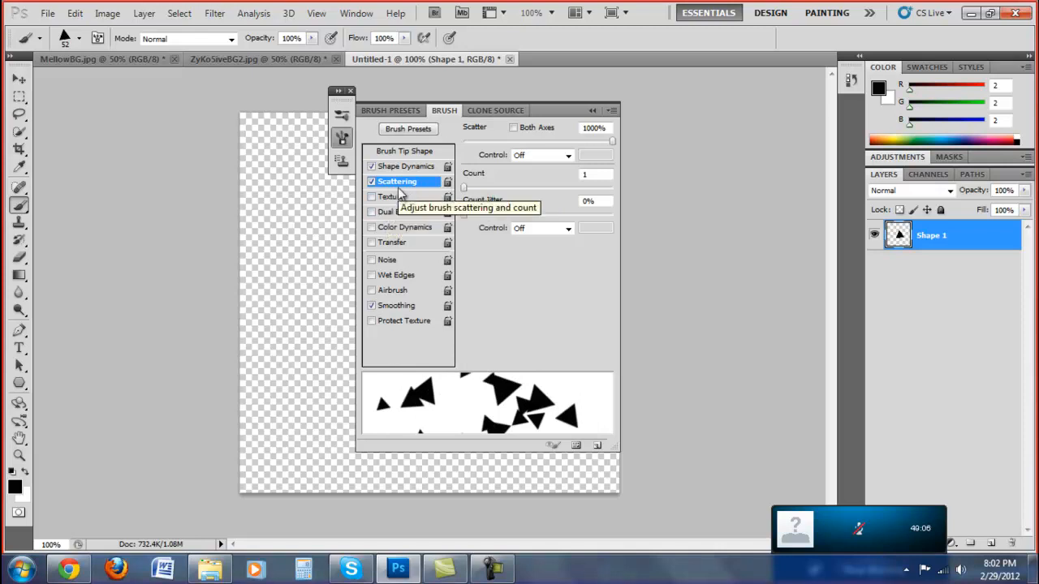
mouse_move(397, 247)
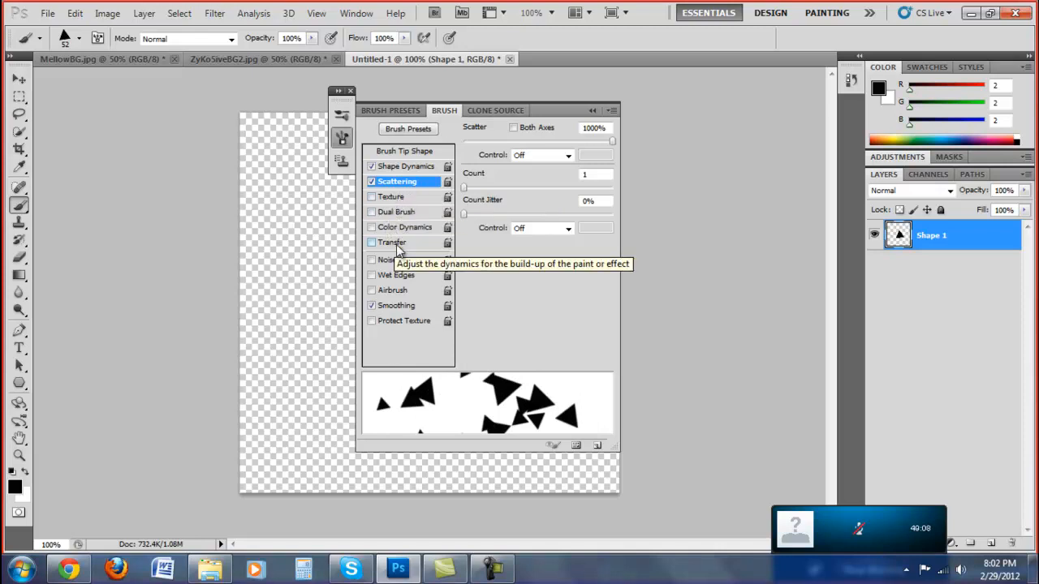
Step: Enable Transfer with Opacity Jitter at 100% for varied triangle transparency
left_click(396, 241)
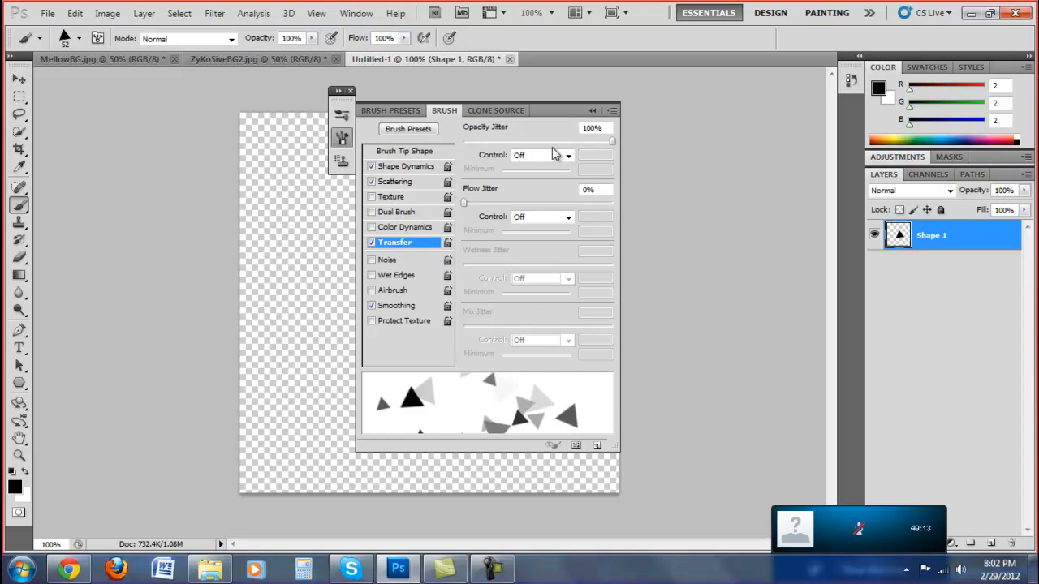
mouse_move(545, 133)
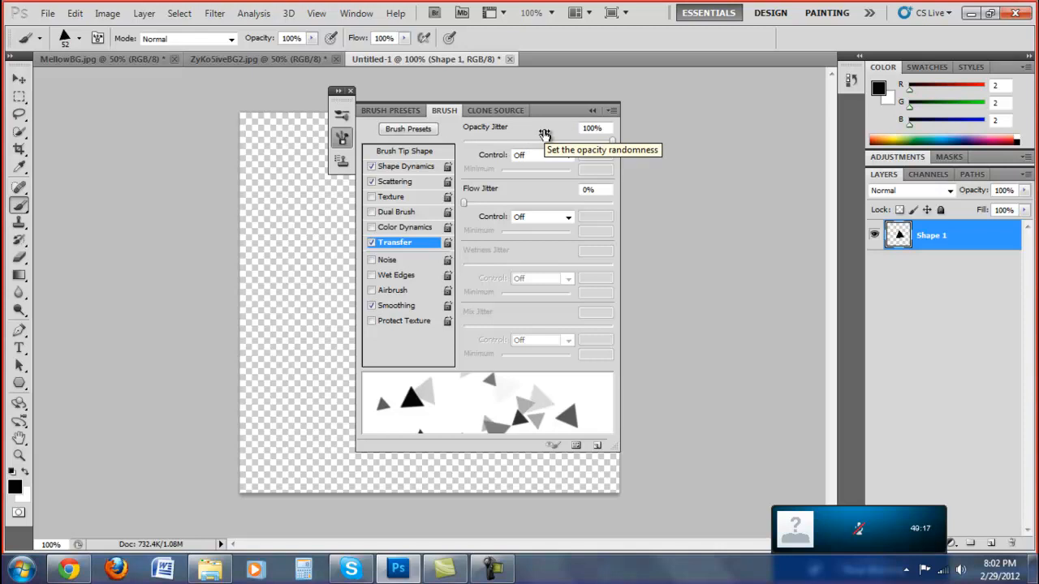
mouse_move(610, 142)
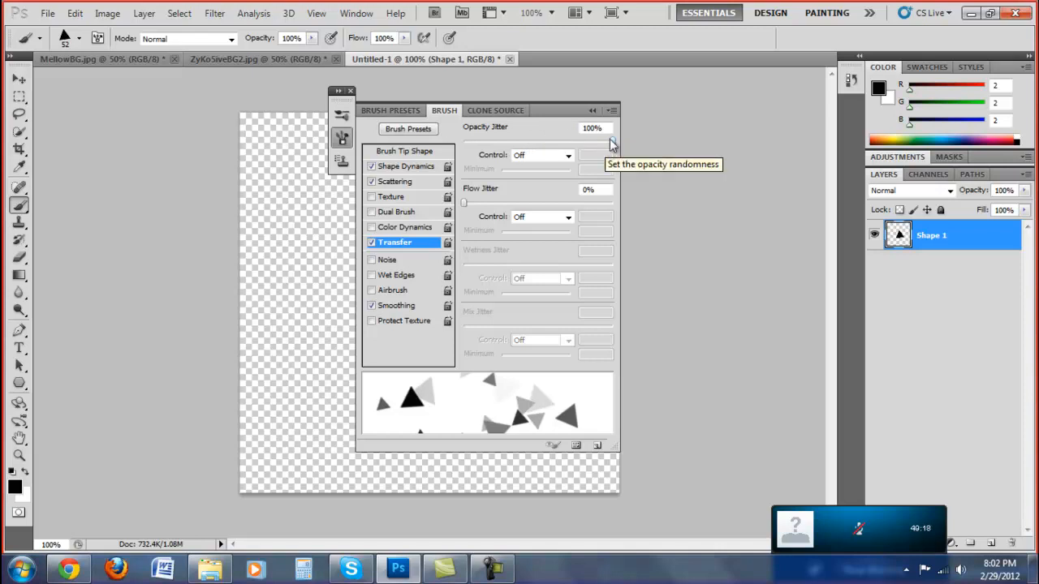
left_click_drag(604, 143, 461, 143)
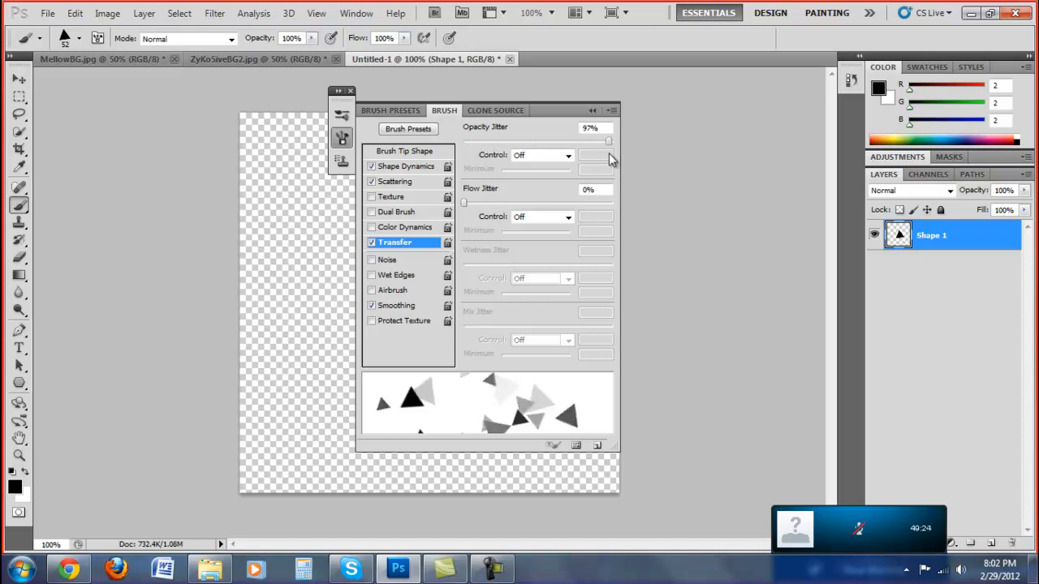
left_click_drag(607, 140, 613, 140)
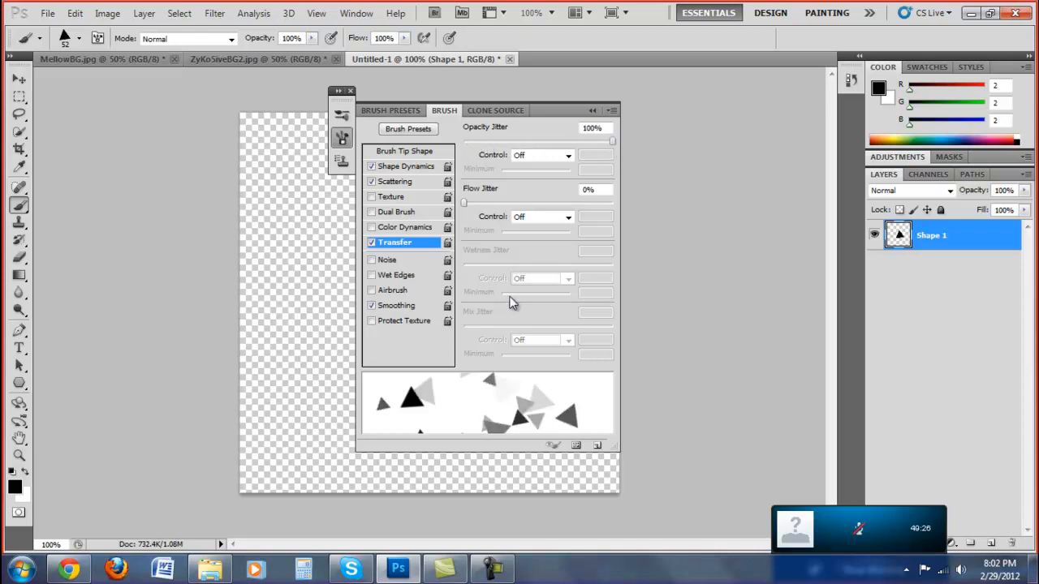
mouse_move(445, 398)
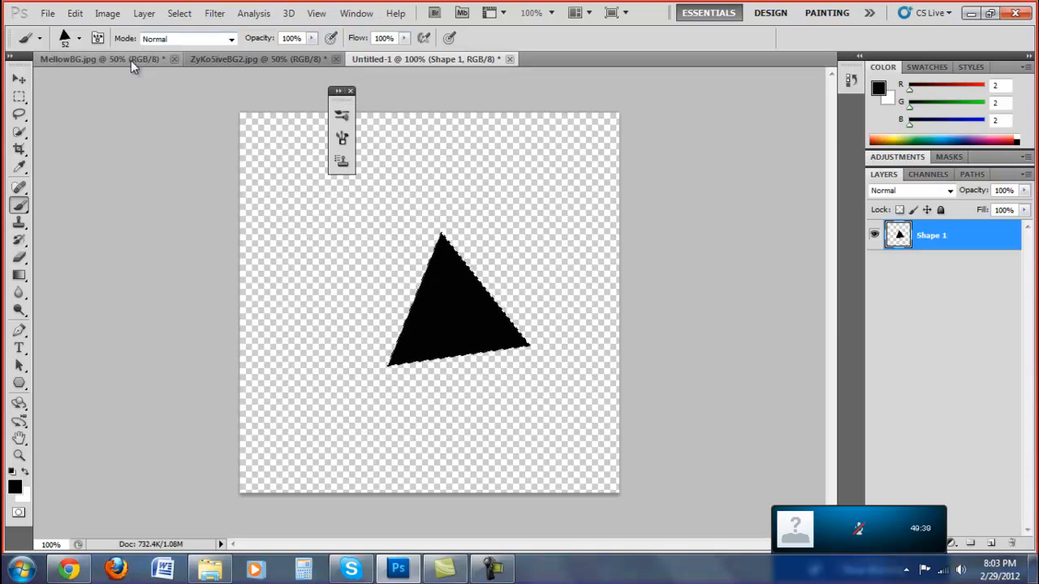
Step: Switch to the ZykoSiveBG2.jpg document showing the scattered triangles on the blue background
left_click(82, 59)
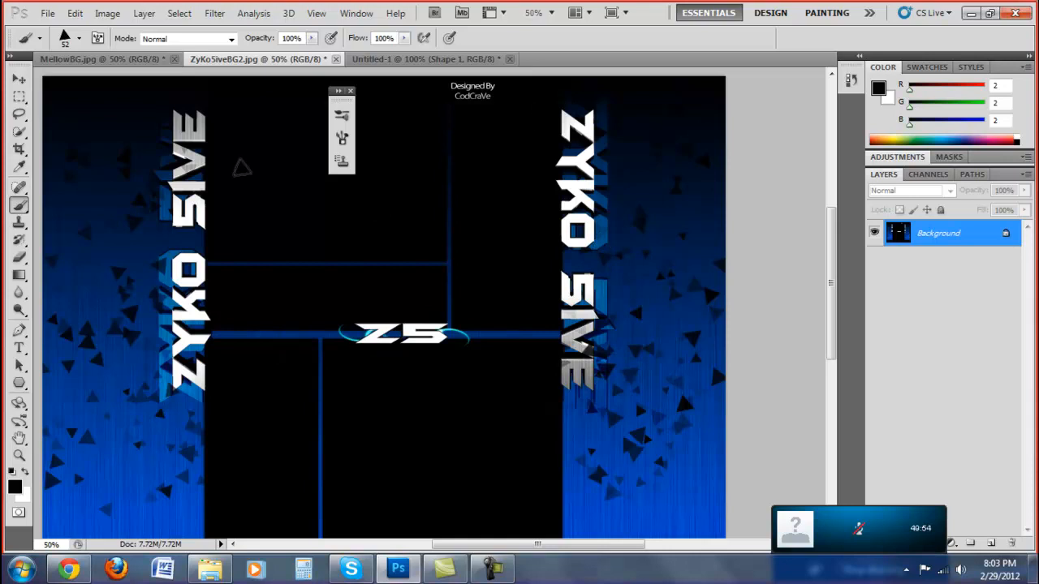
mouse_move(380, 129)
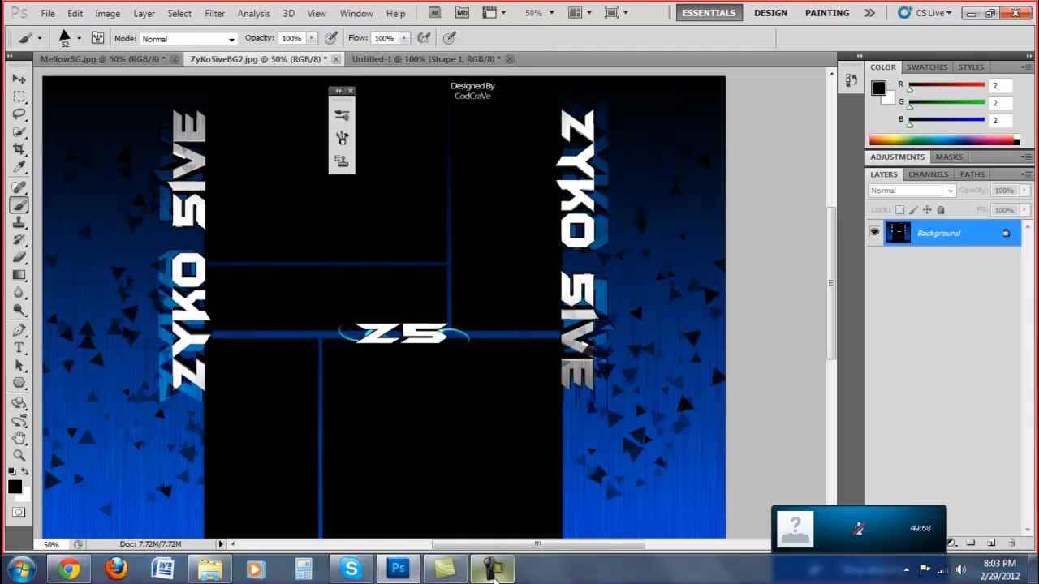
left_click(493, 568)
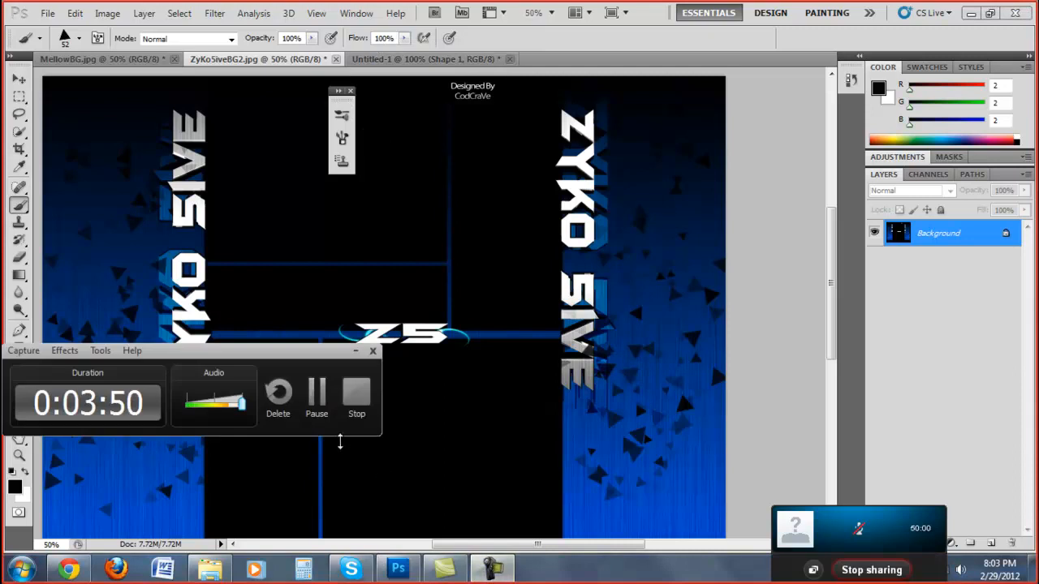